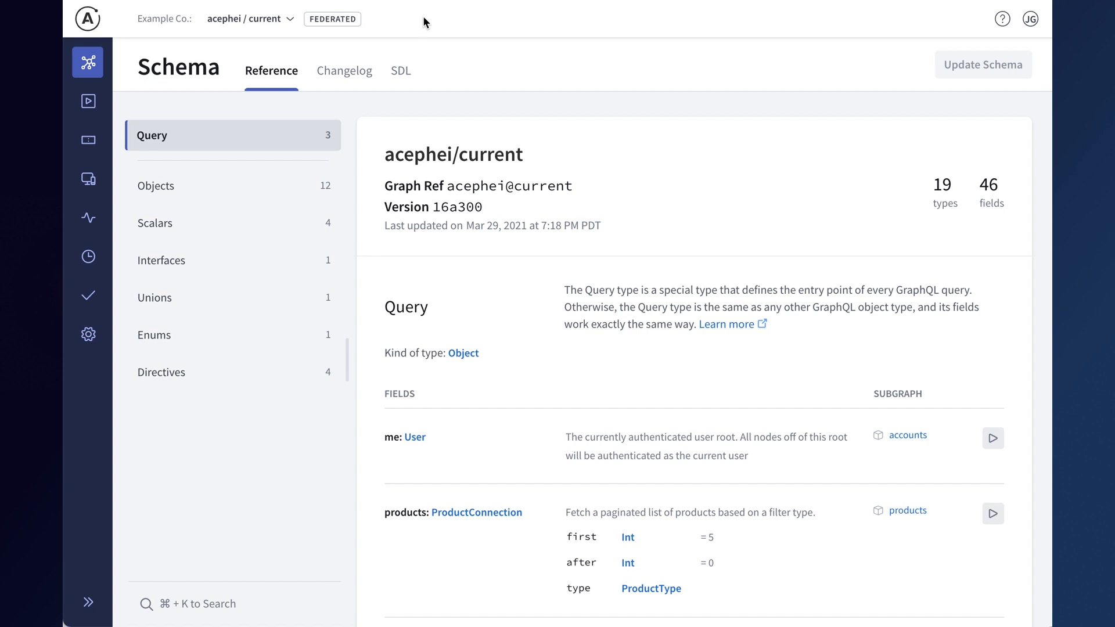
mouse_move(399, 37)
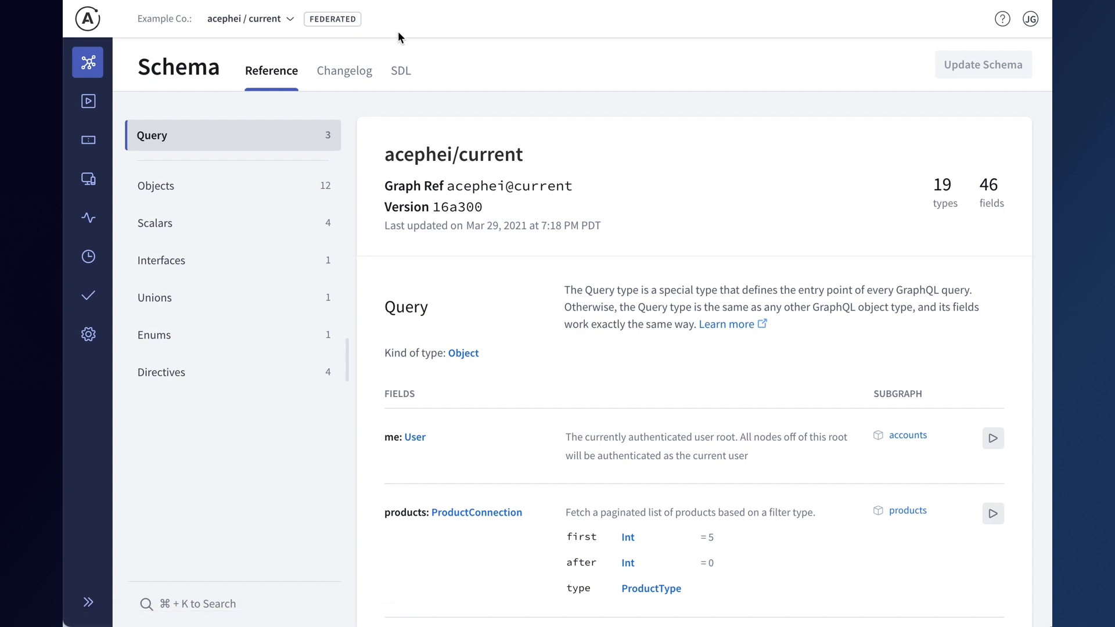
mouse_move(389, 25)
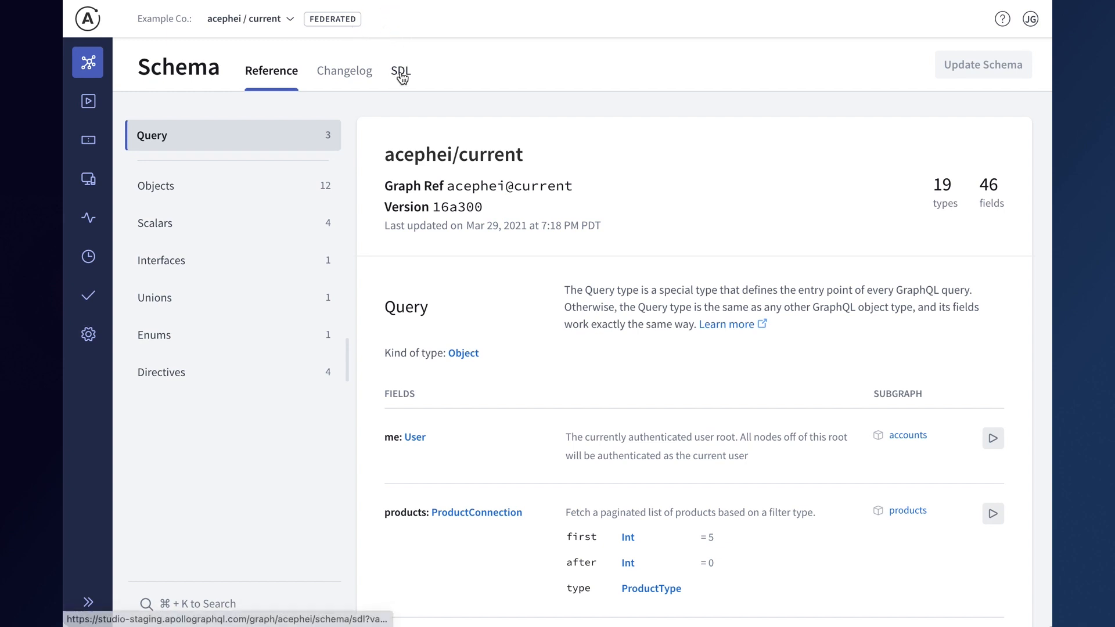
- Show the products subgraph SDL, peek at Product, and copy the extend type Book link
click(399, 70)
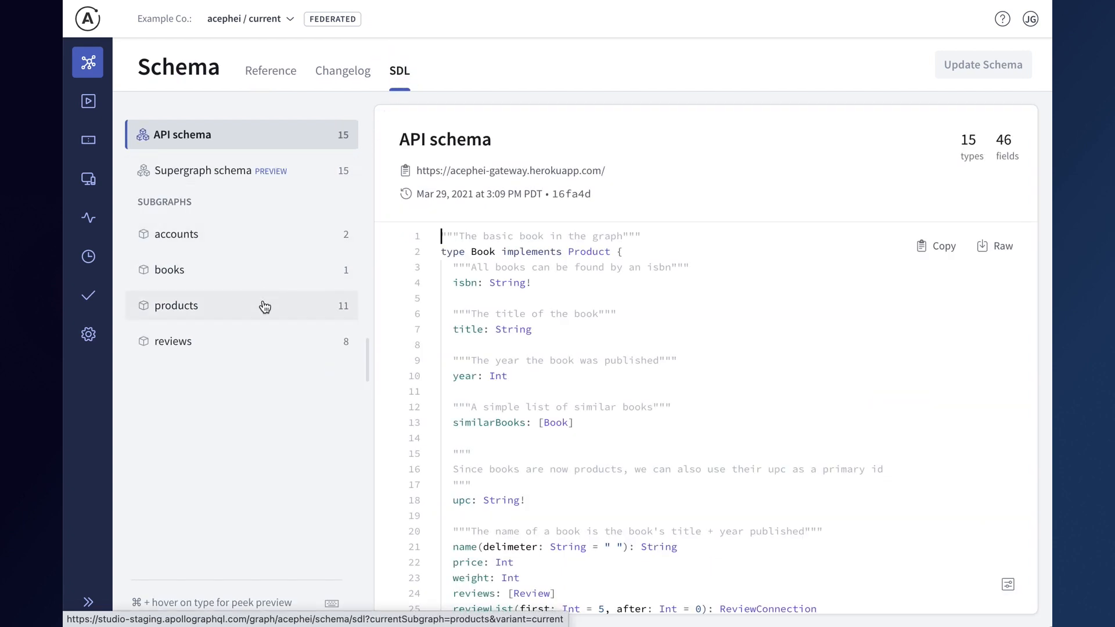
click(175, 305)
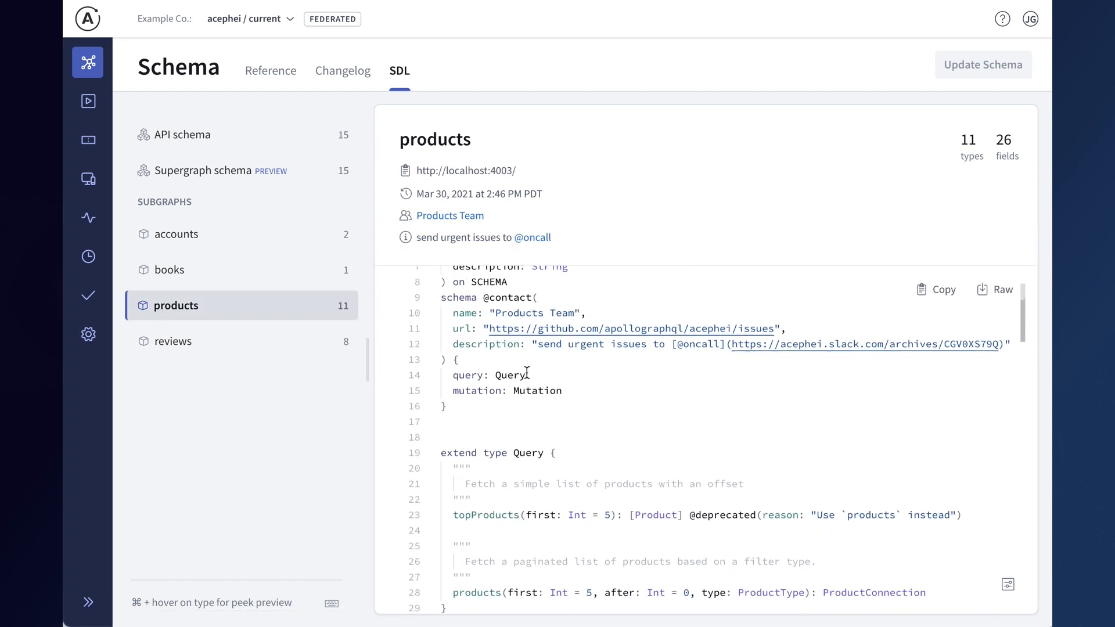
scroll(down, 3)
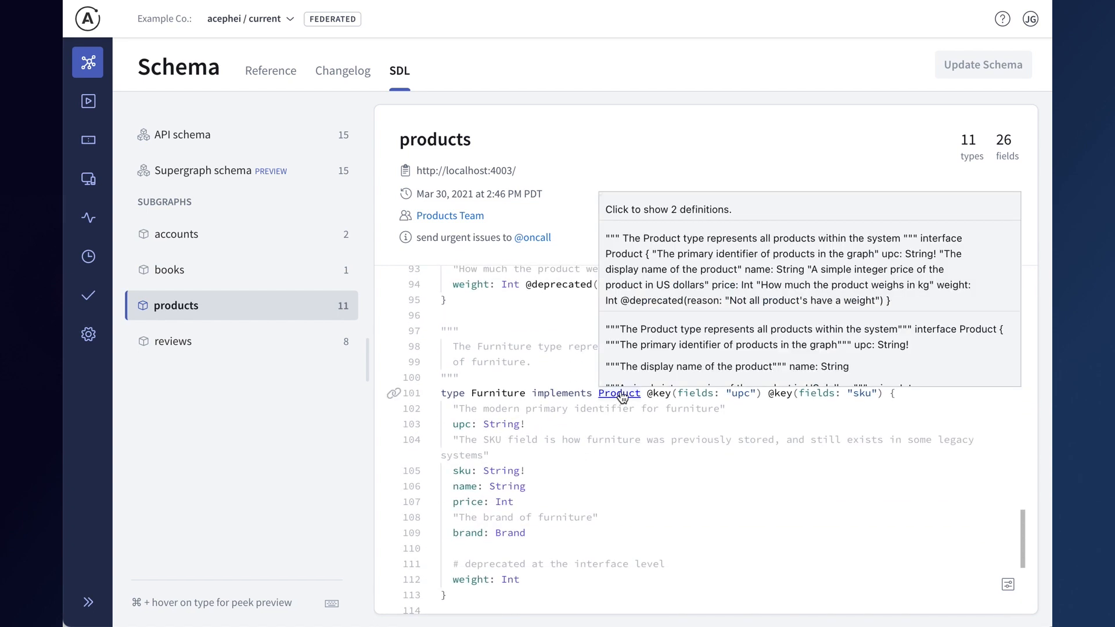
mouse_move(622, 393)
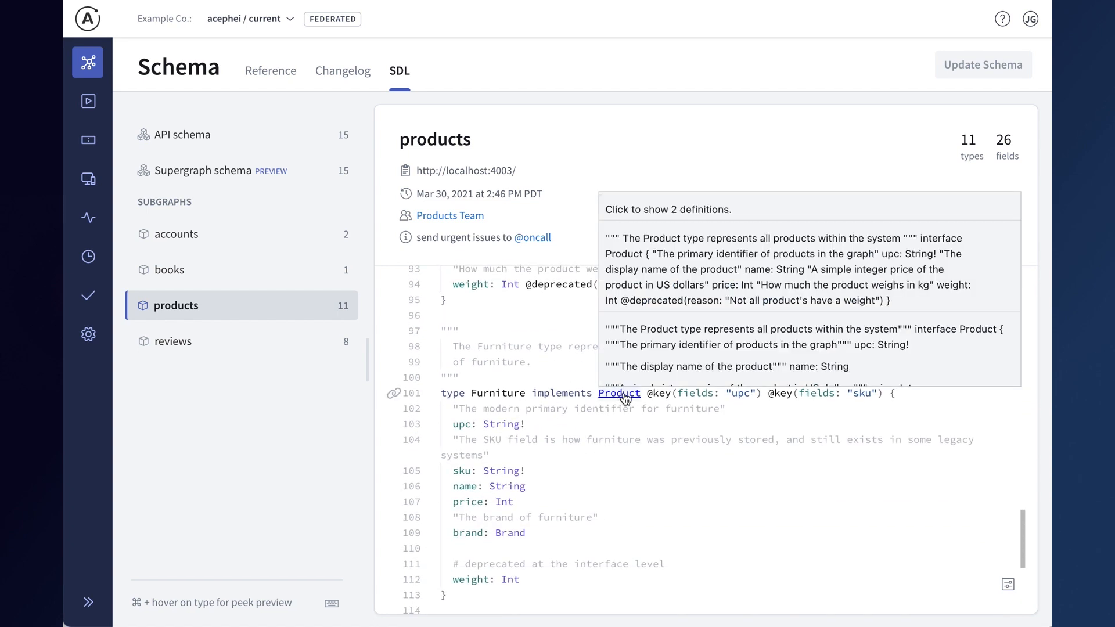
click(619, 393)
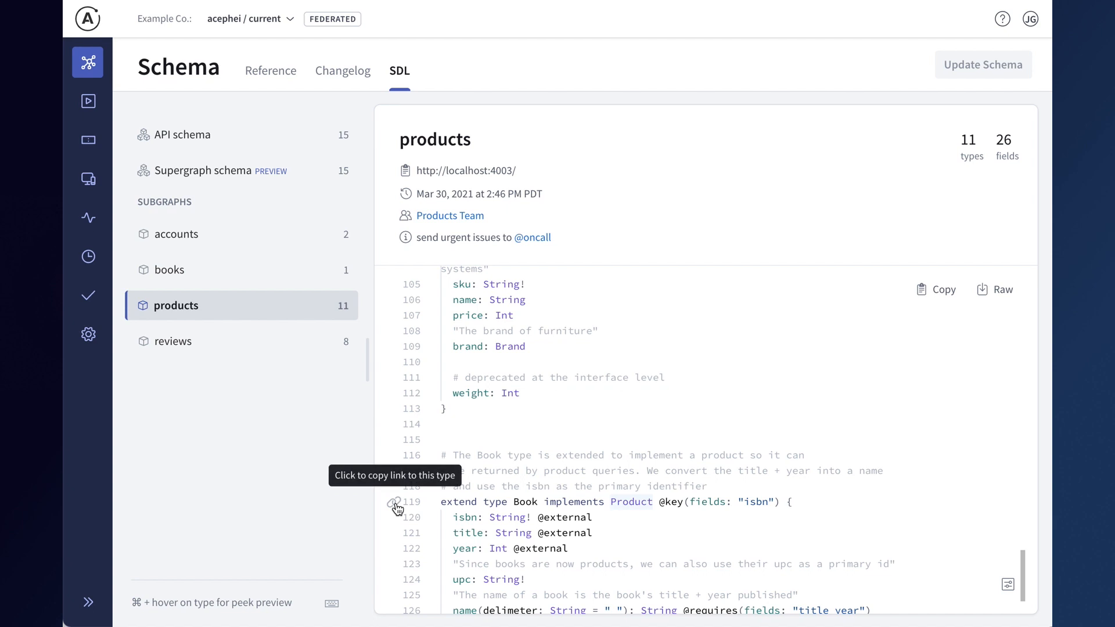
click(397, 501)
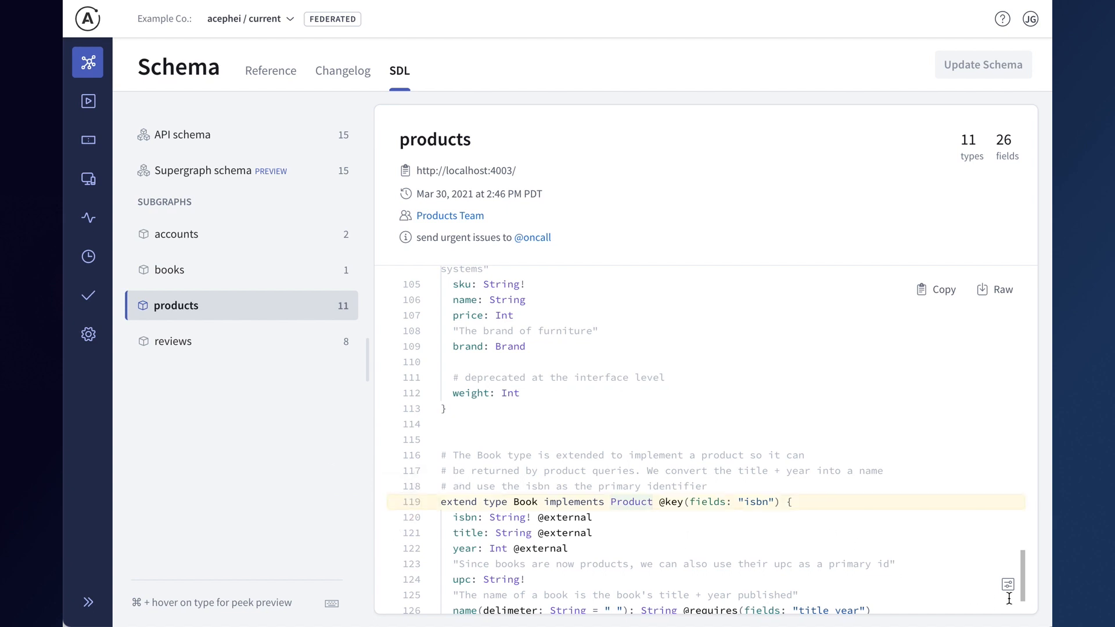
mouse_move(1008, 589)
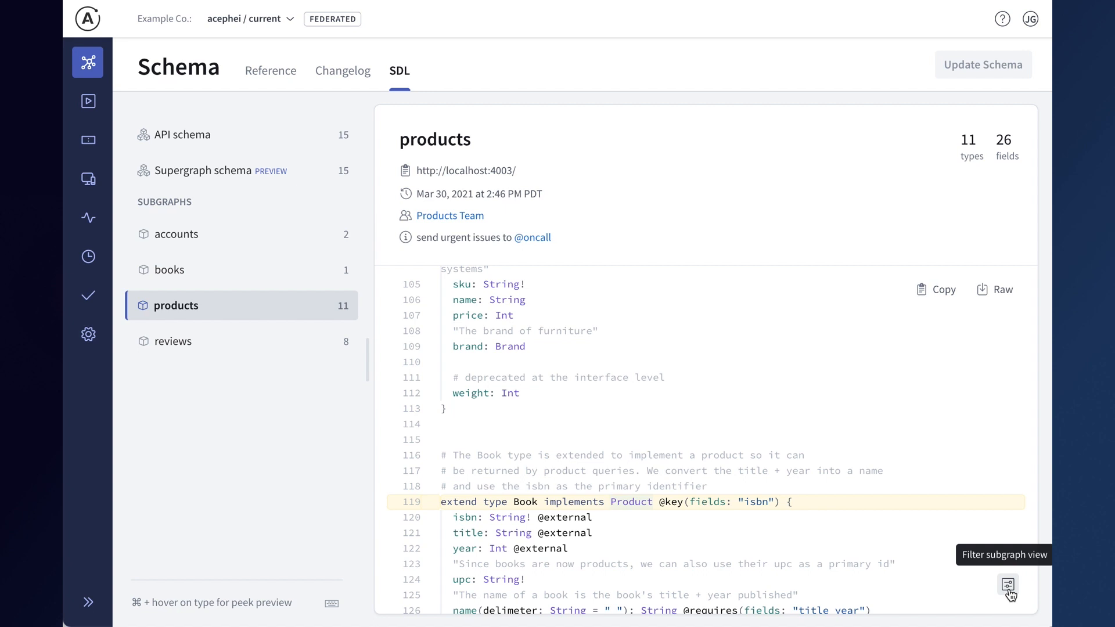
- Open the SDL View Options and toggle the Show deprecated items setting
click(1008, 588)
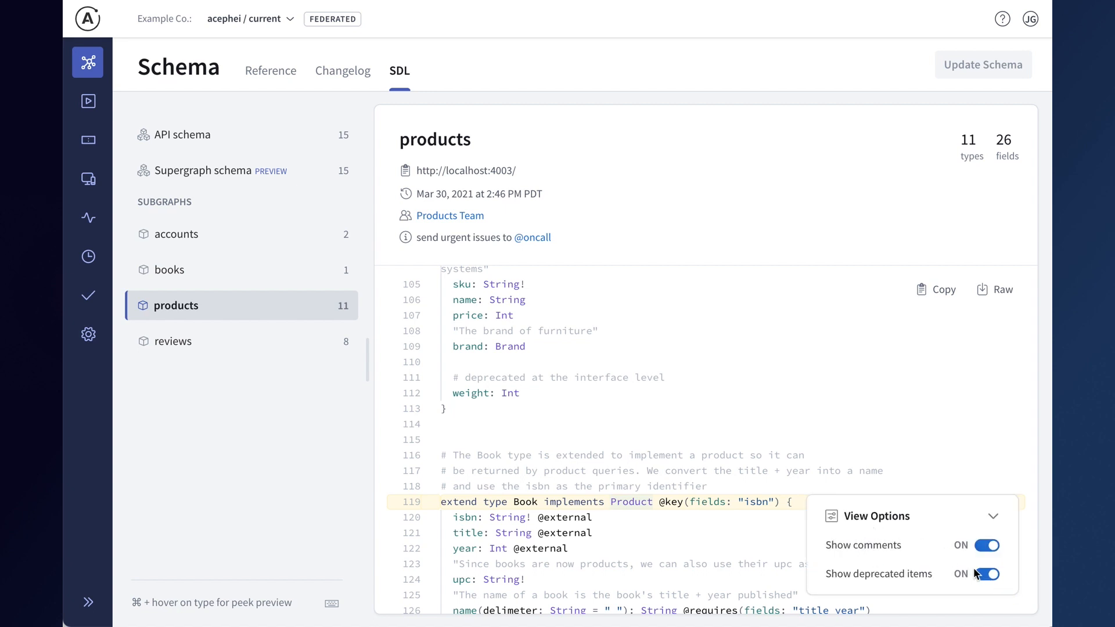
click(987, 545)
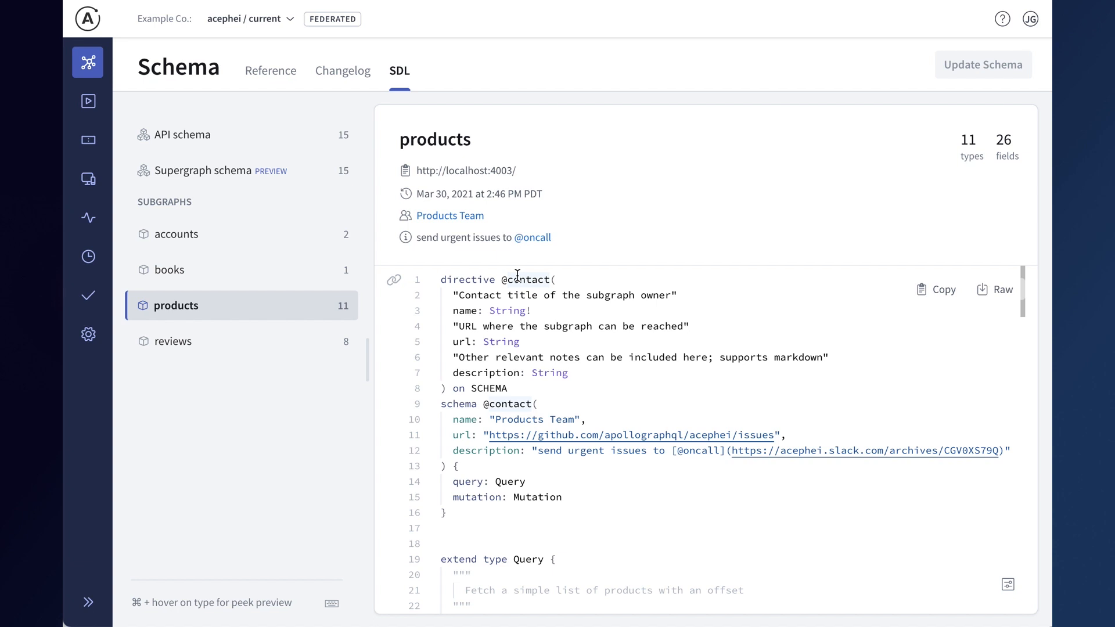
mouse_move(517, 278)
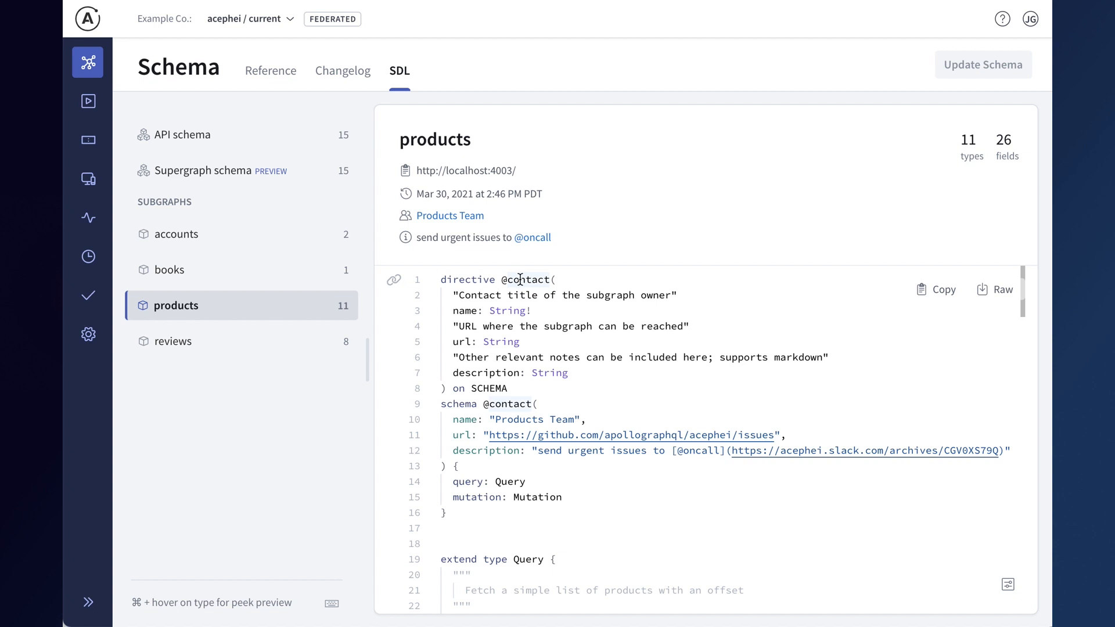
double_click(525, 279)
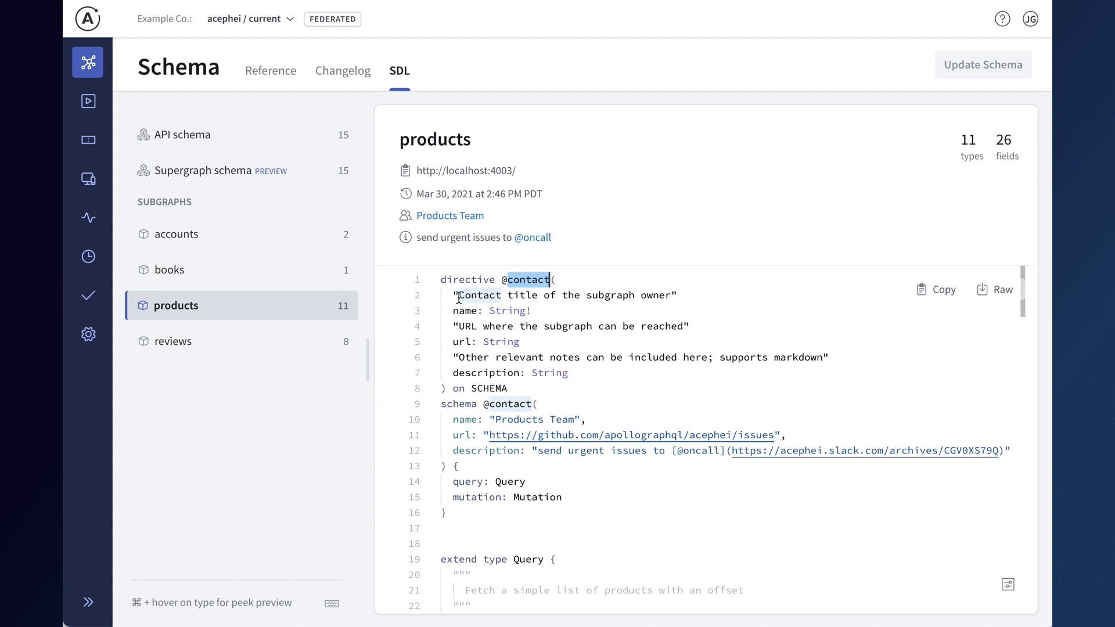
scroll(down, 3)
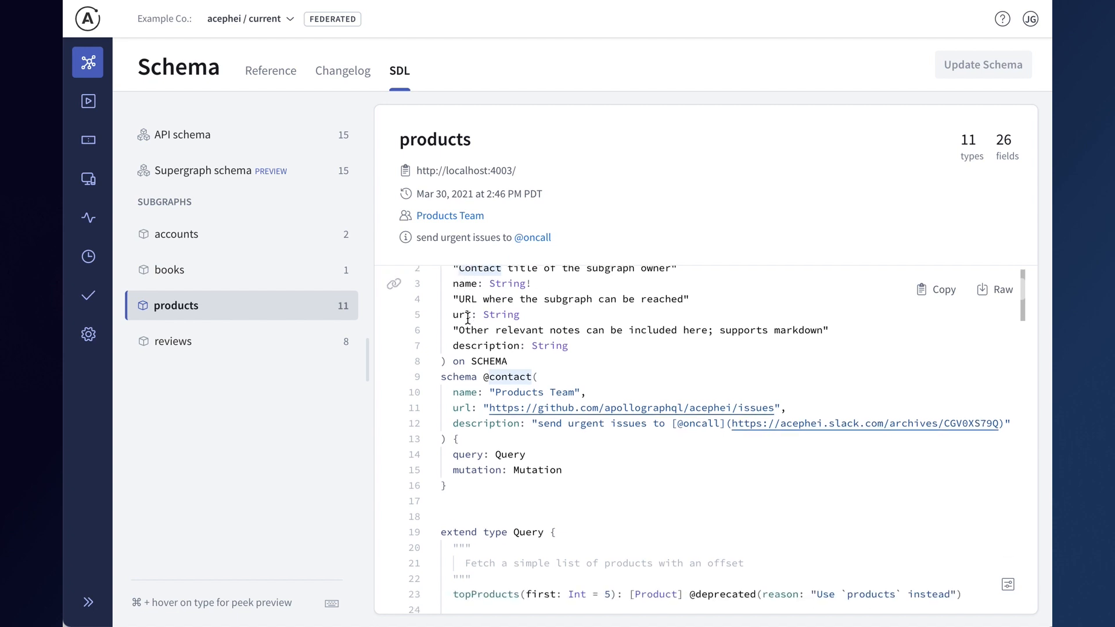
scroll(down, 3)
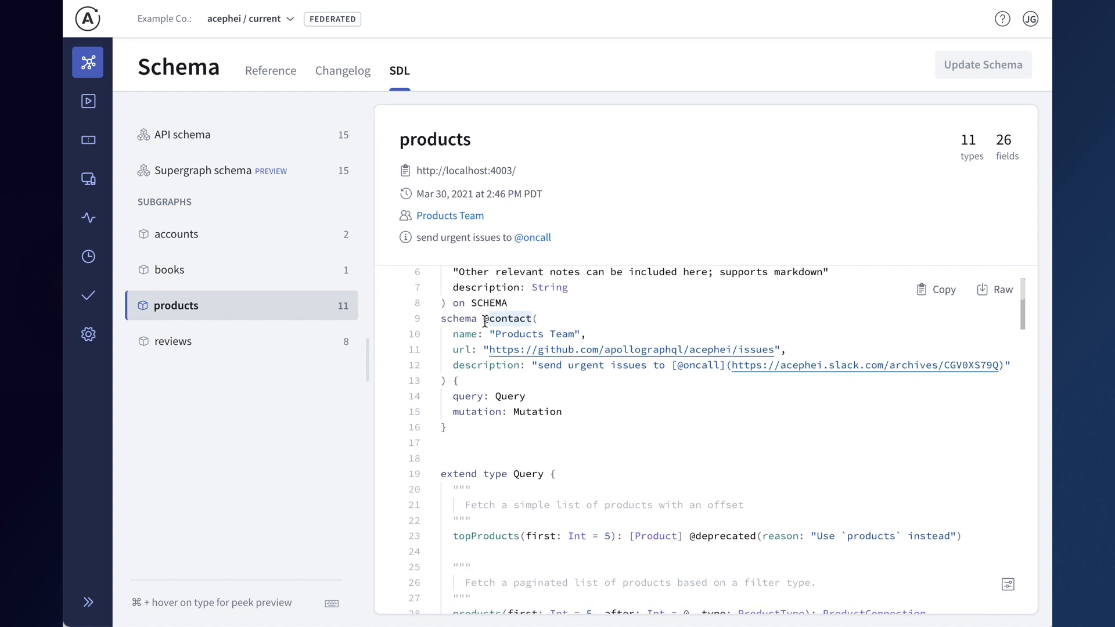
mouse_move(512, 330)
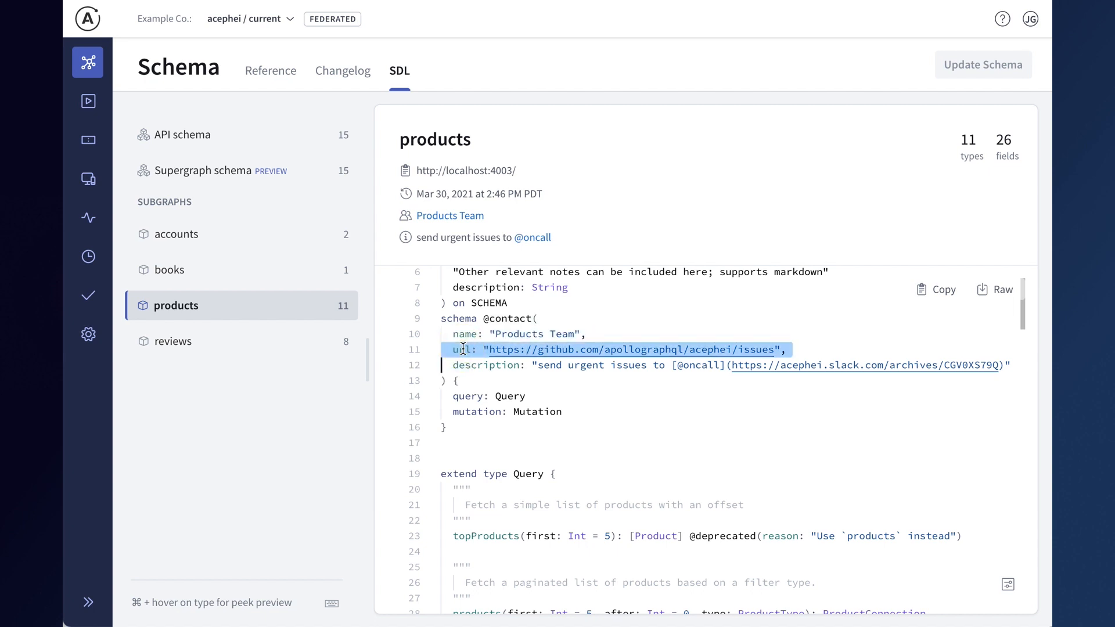
double_click(485, 364)
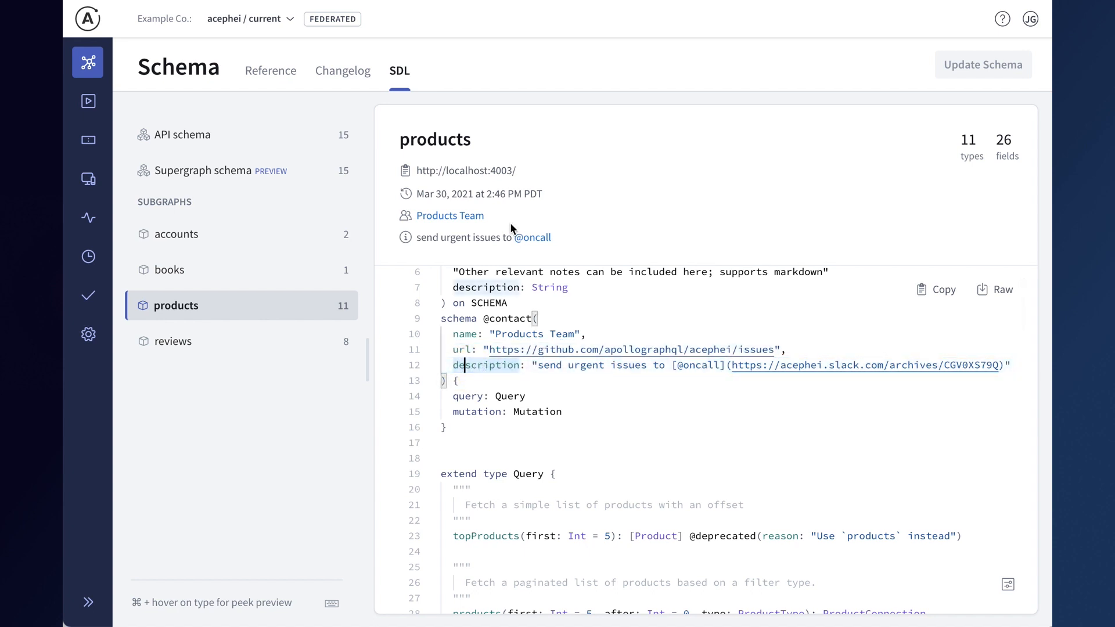
mouse_move(493, 220)
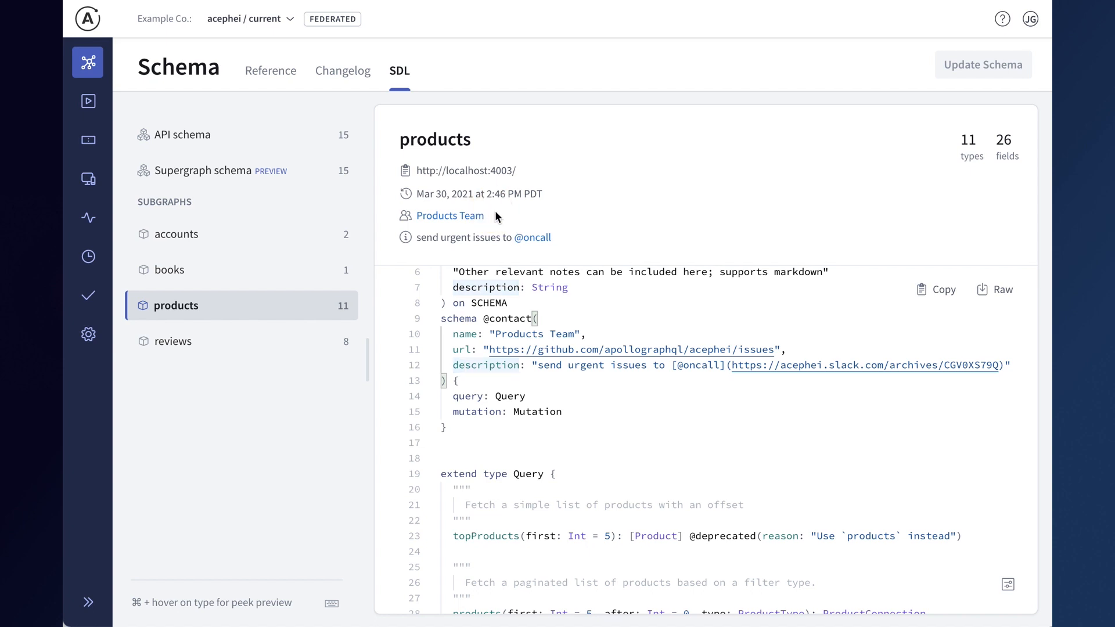
mouse_move(564, 241)
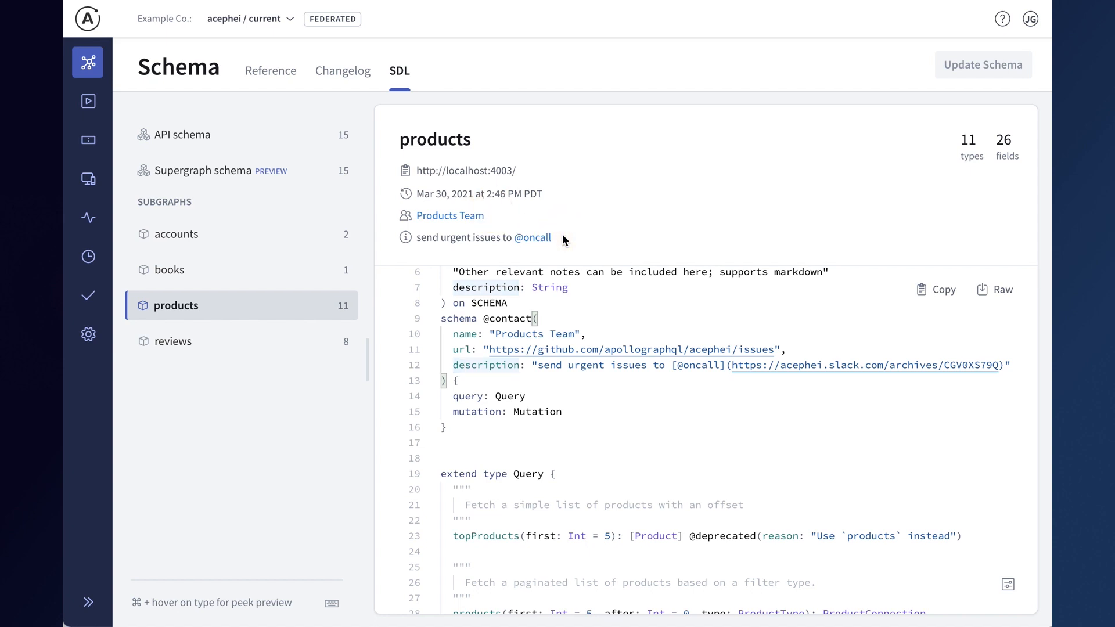
mouse_move(499, 219)
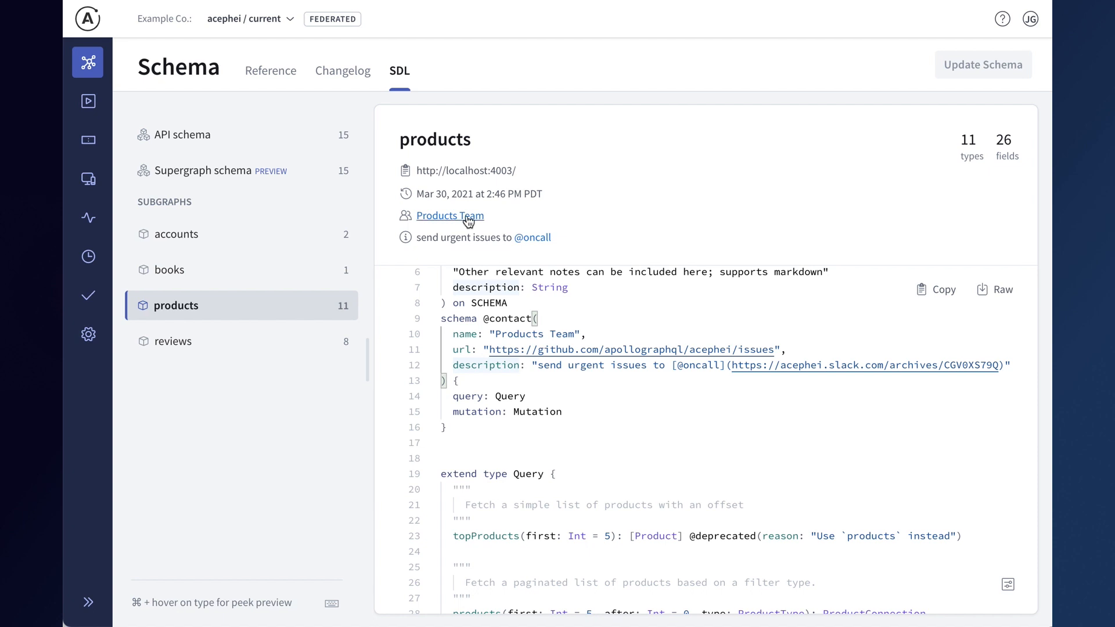
mouse_move(467, 219)
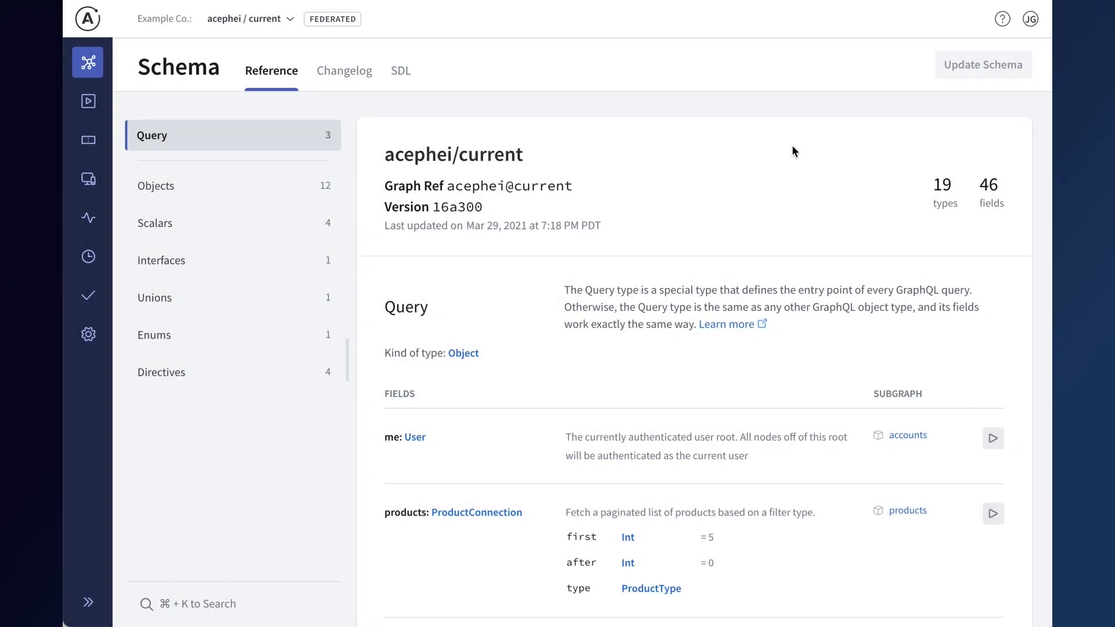
- Open the accounts subgraph's SDL from the me field, then return to the schema reference
scroll(down, 3)
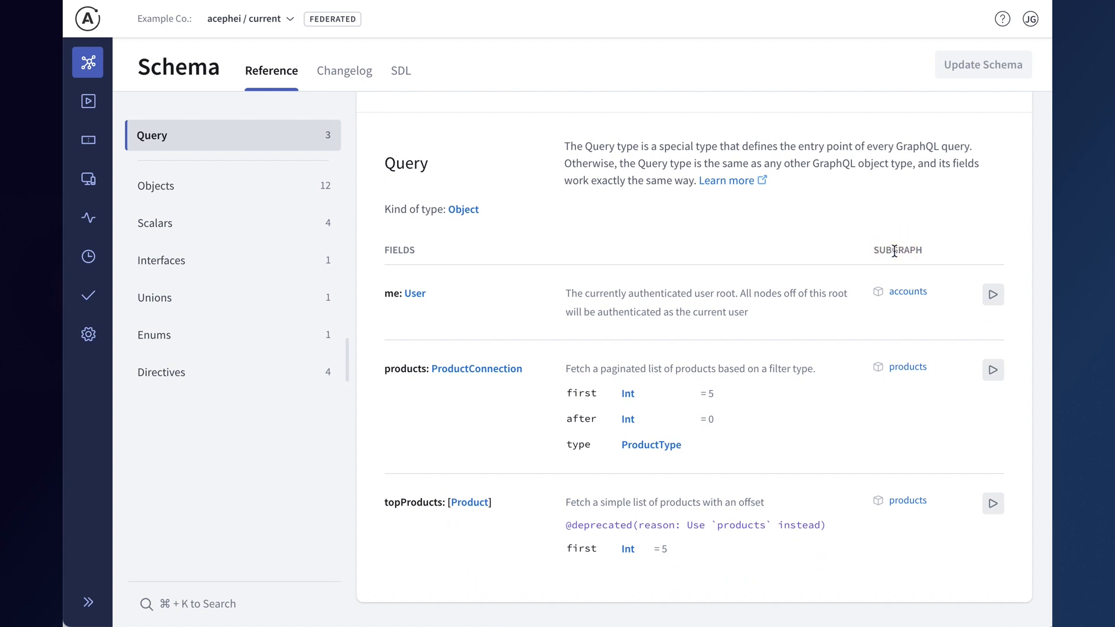
mouse_move(880, 314)
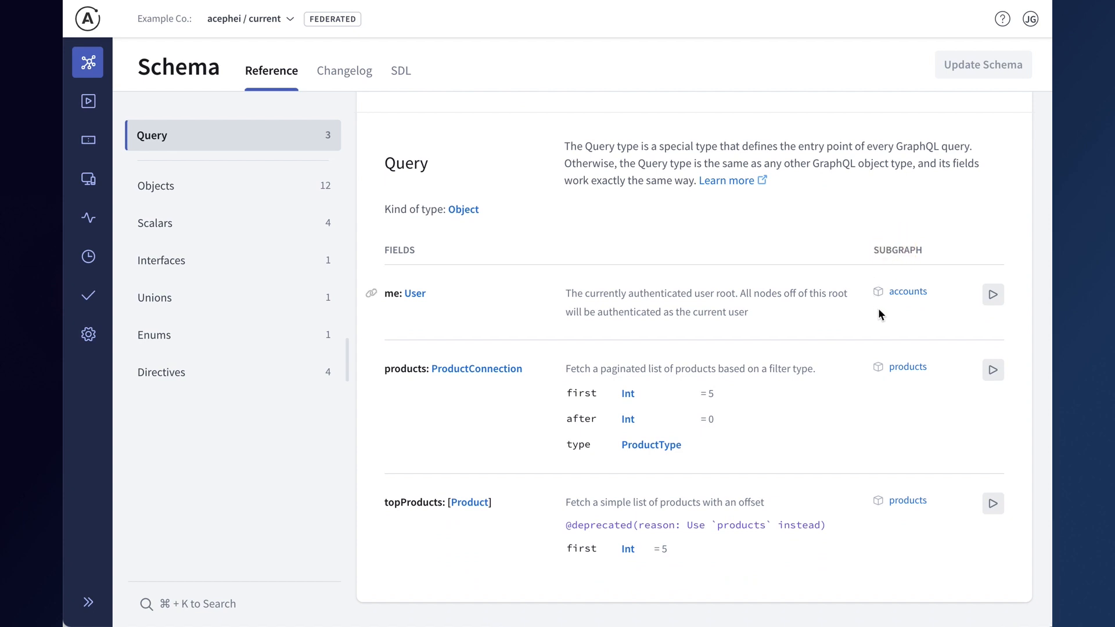
mouse_move(907, 291)
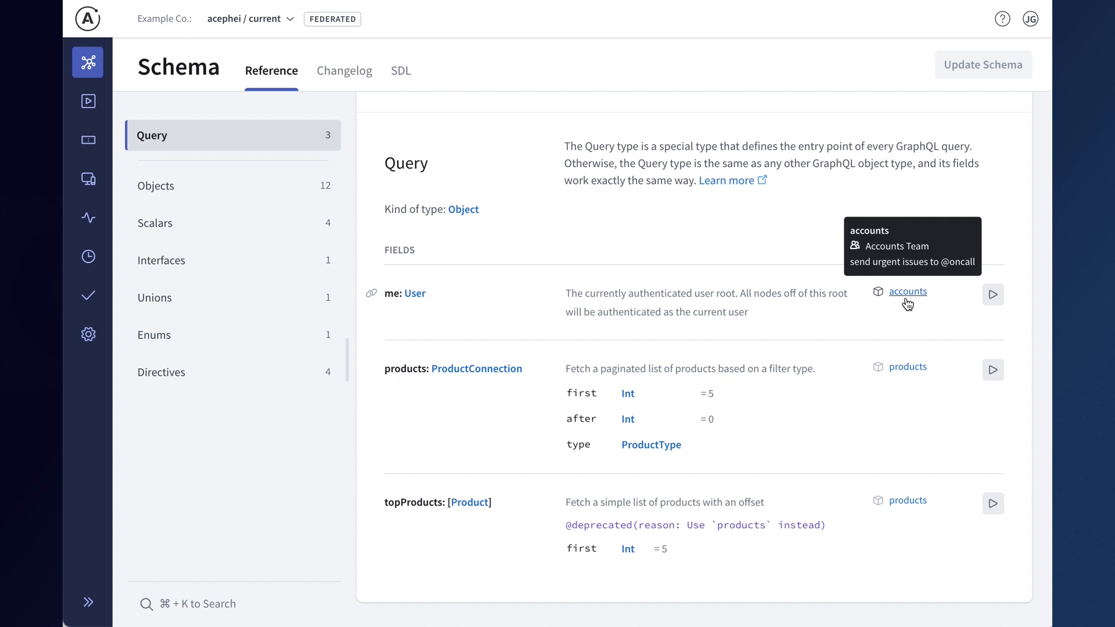
click(907, 291)
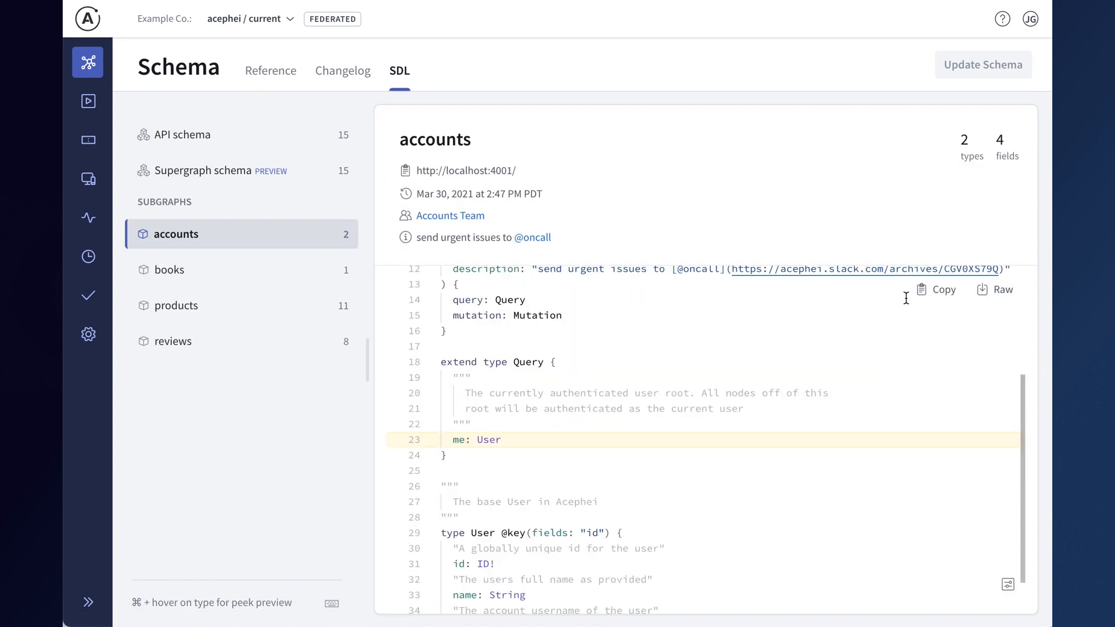
mouse_move(526, 440)
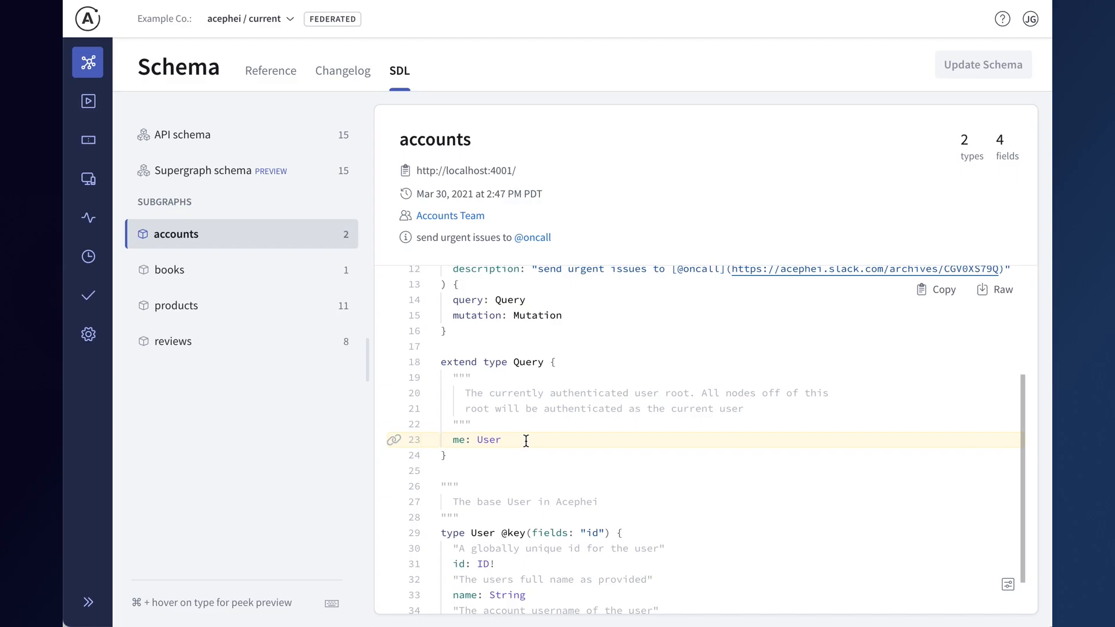
click(270, 70)
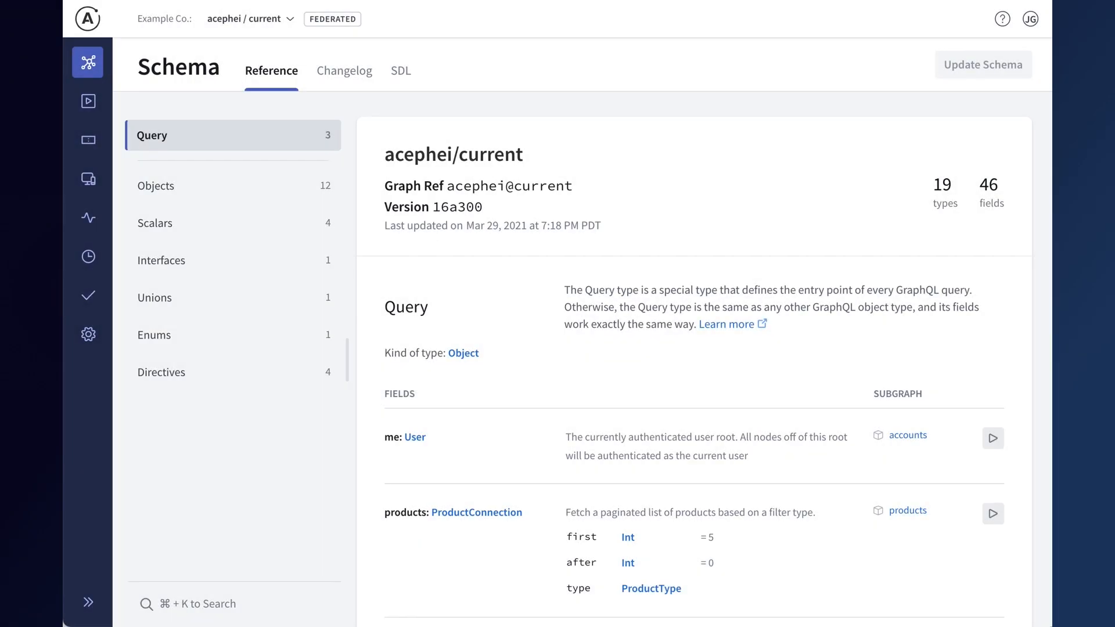
- Search the SDL for 'us' and switch to the acephei/error variant's API schema
text(us)
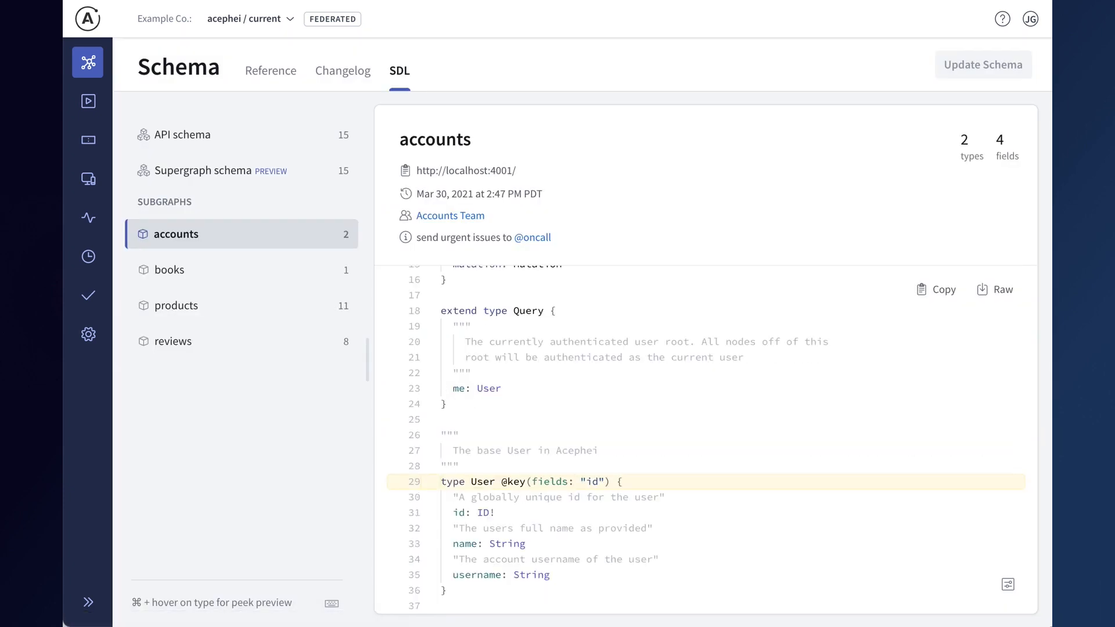
mouse_move(638, 114)
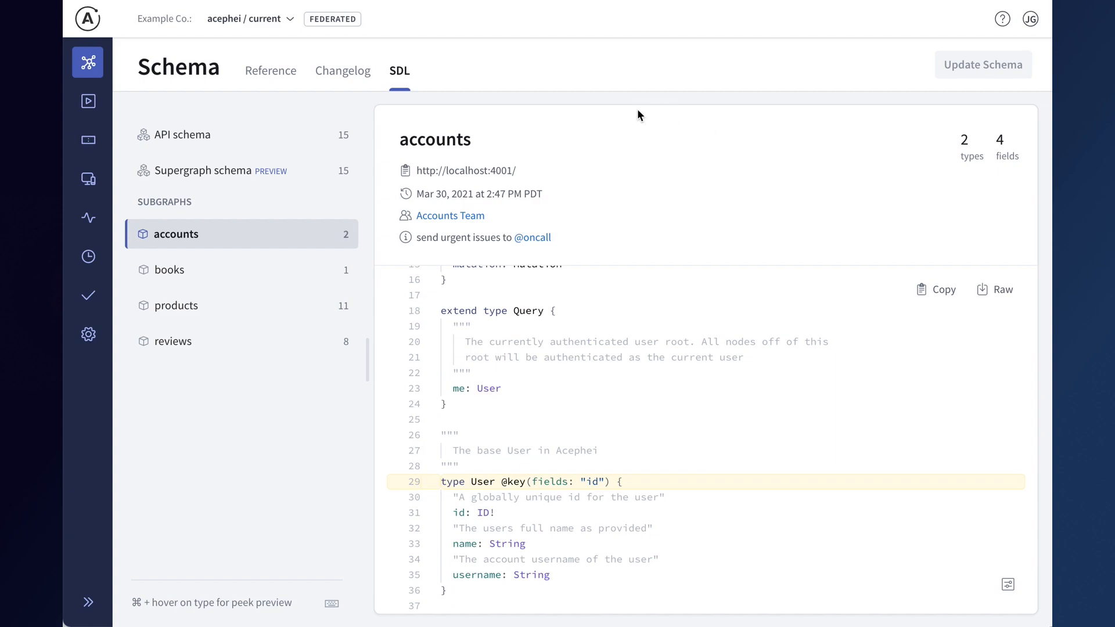
click(182, 134)
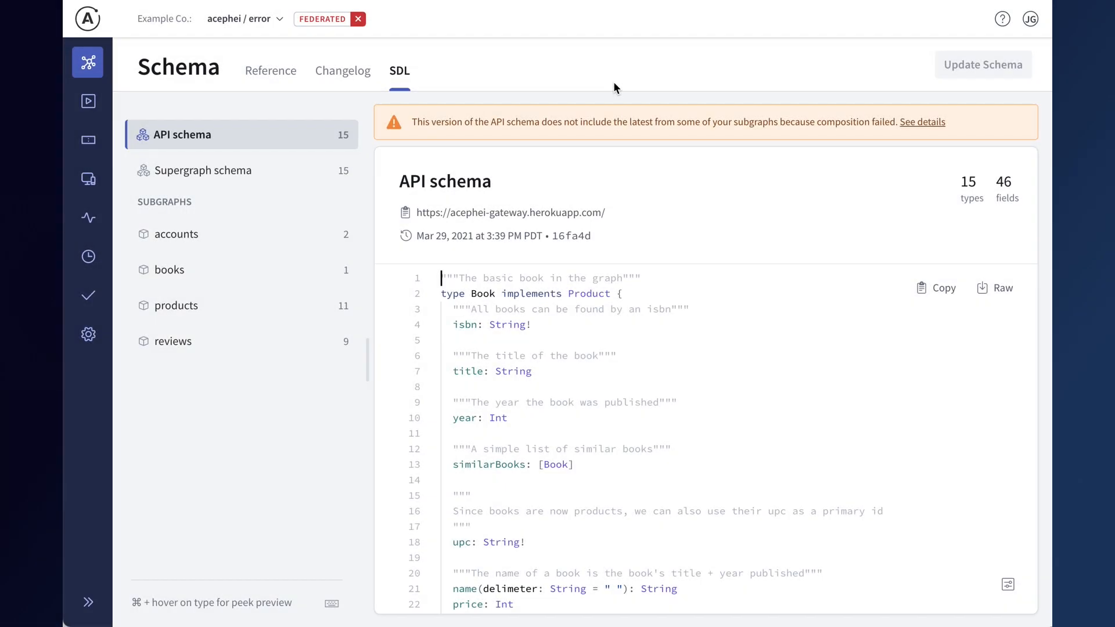
mouse_move(479, 56)
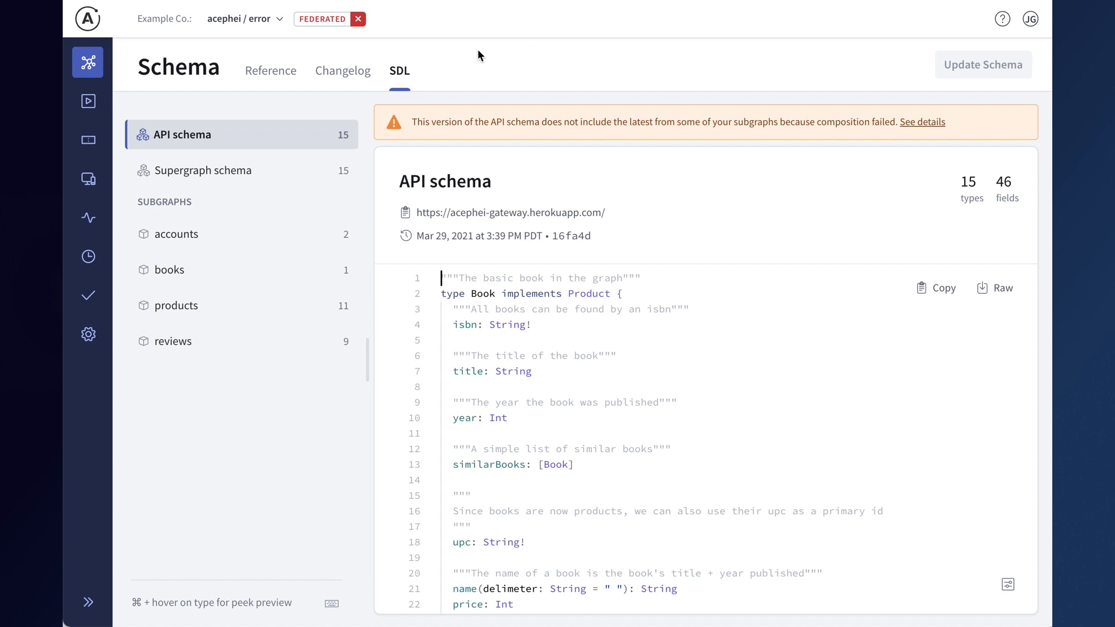
mouse_move(386, 26)
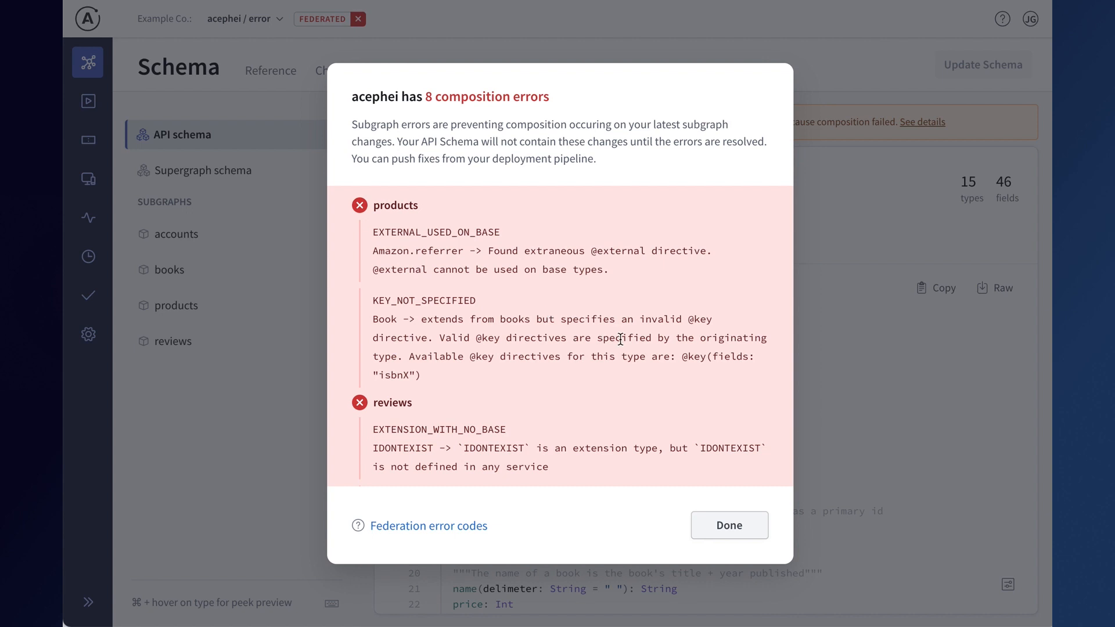
scroll(down, 3)
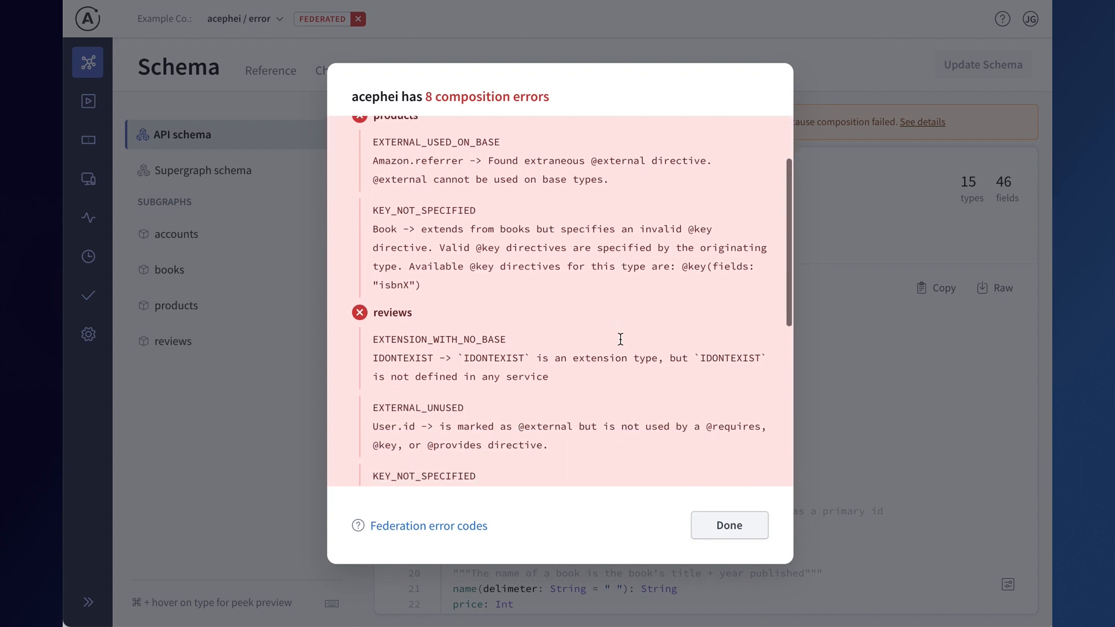
scroll(down, 3)
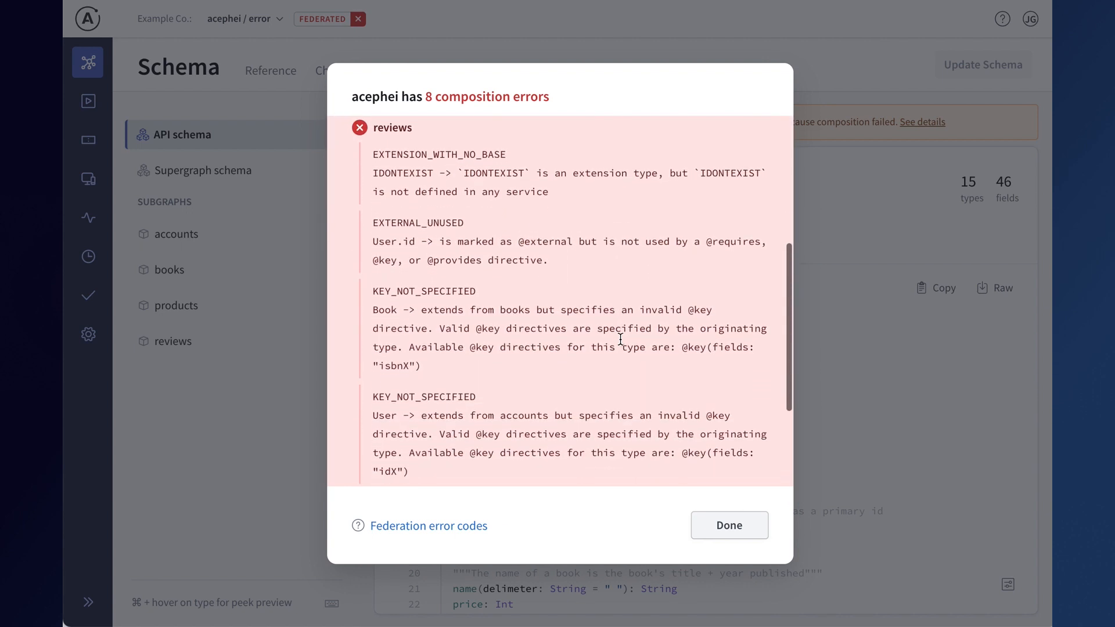
scroll(down, 3)
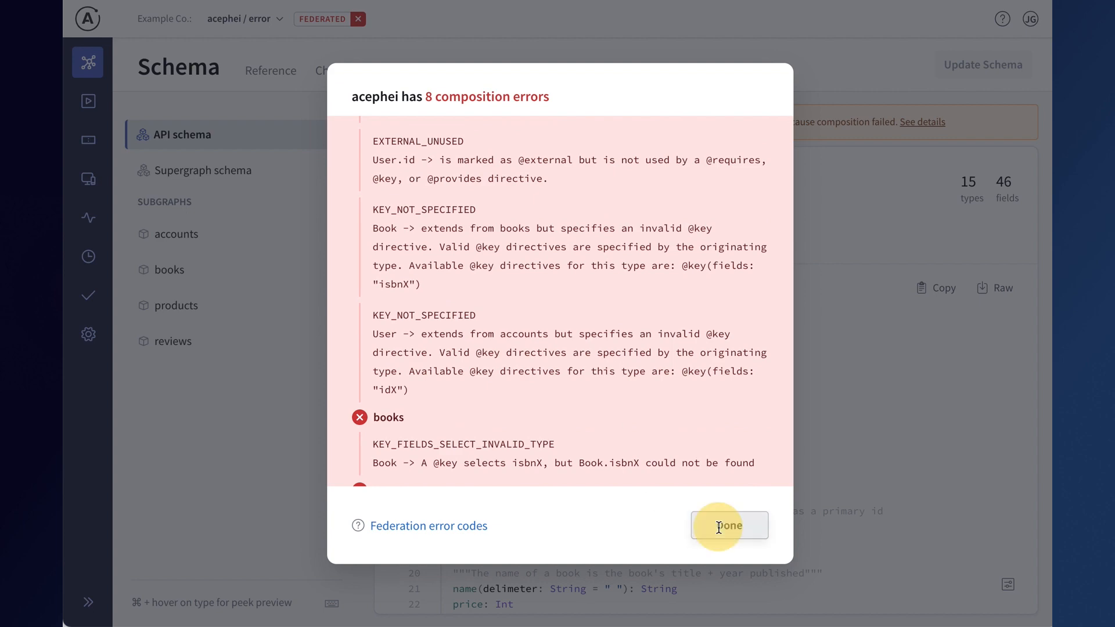
click(728, 526)
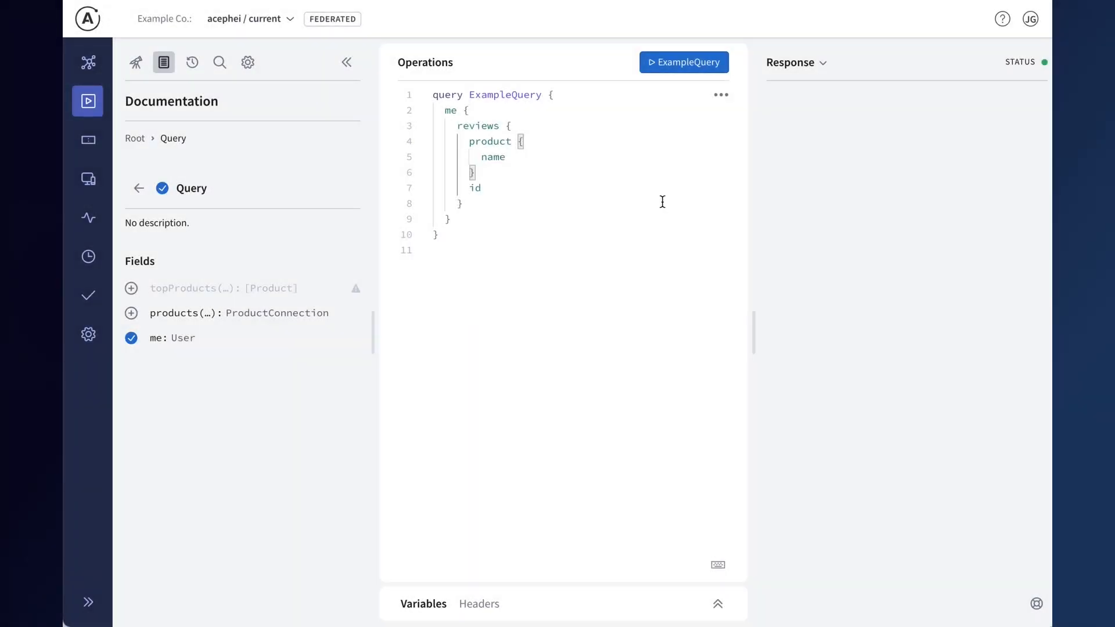
mouse_move(591, 214)
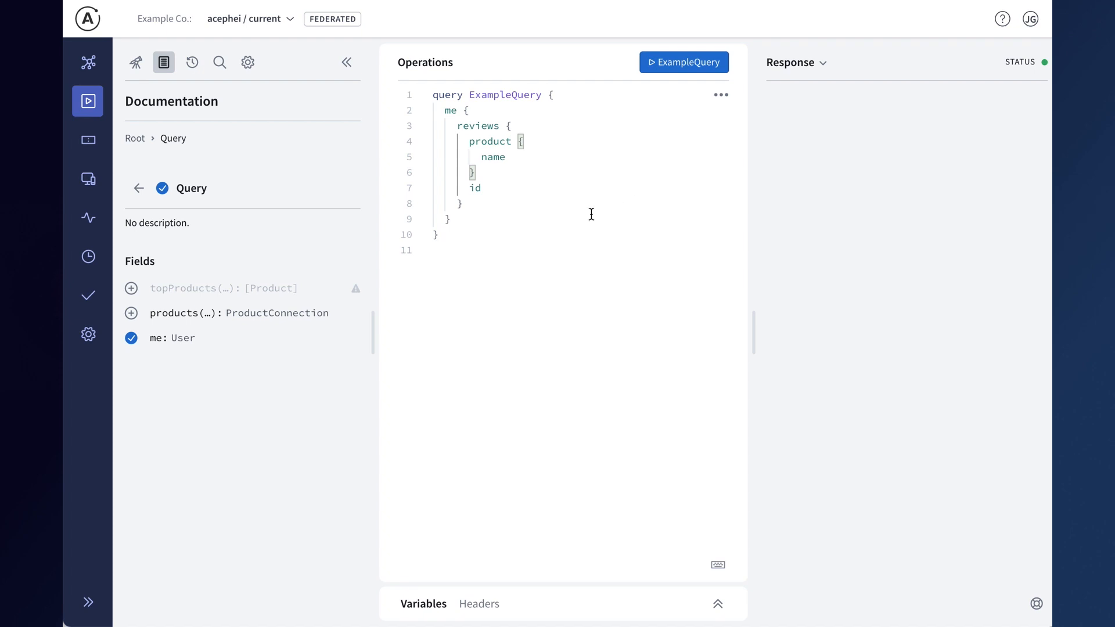
mouse_move(501, 204)
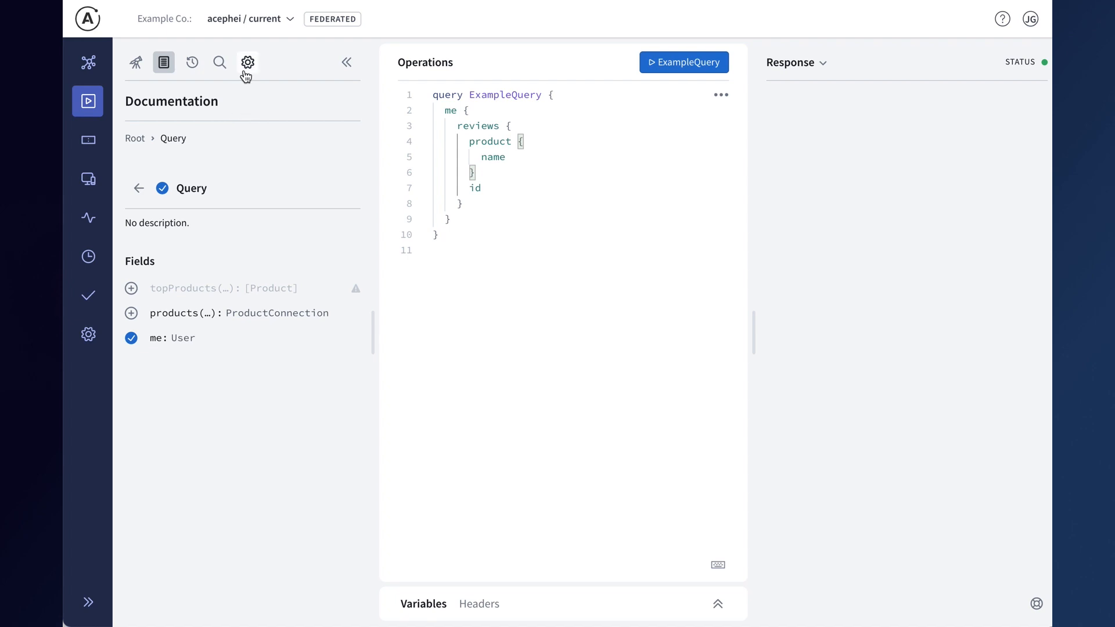
- Open Explorer Settings and turn on editor hints
click(248, 62)
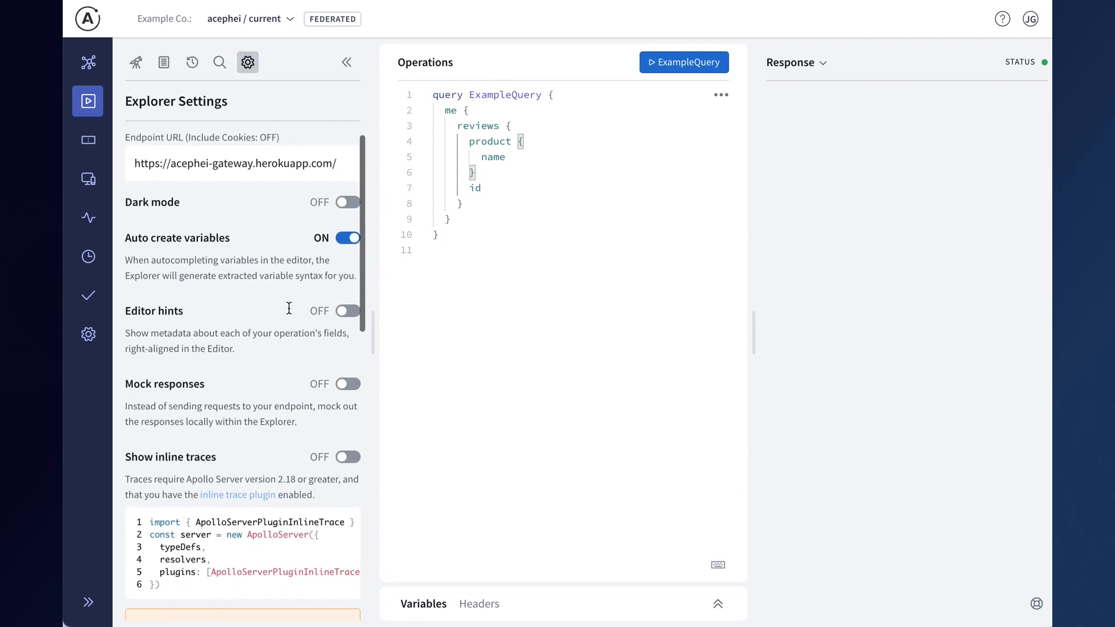
click(348, 311)
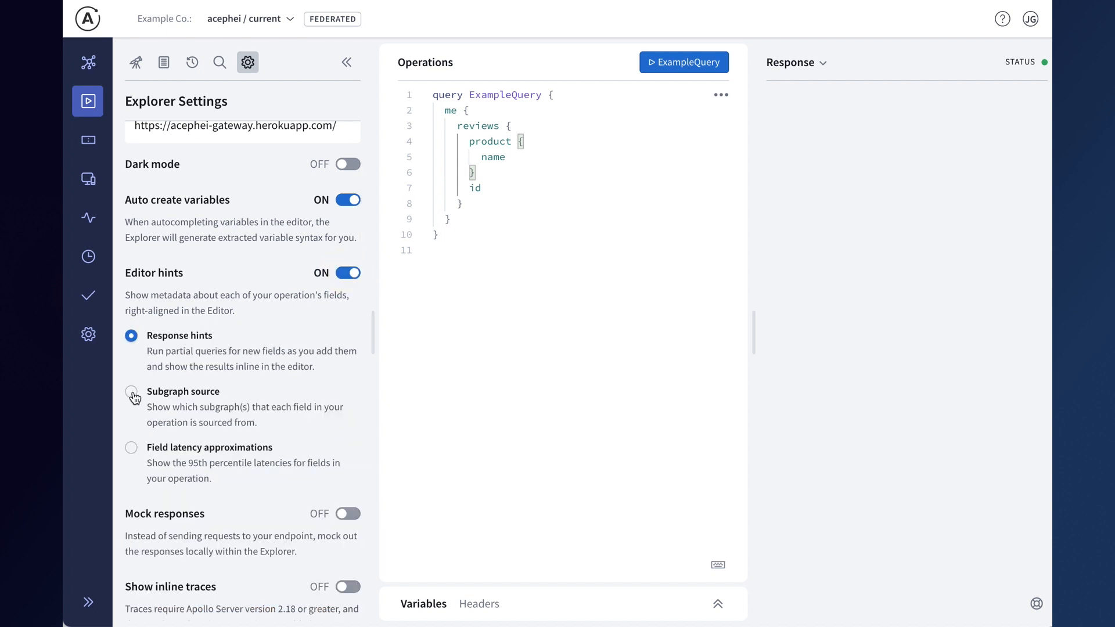
- Show Subgraph source hints, run ExampleQuery, and display its Query Plan Preview
click(131, 396)
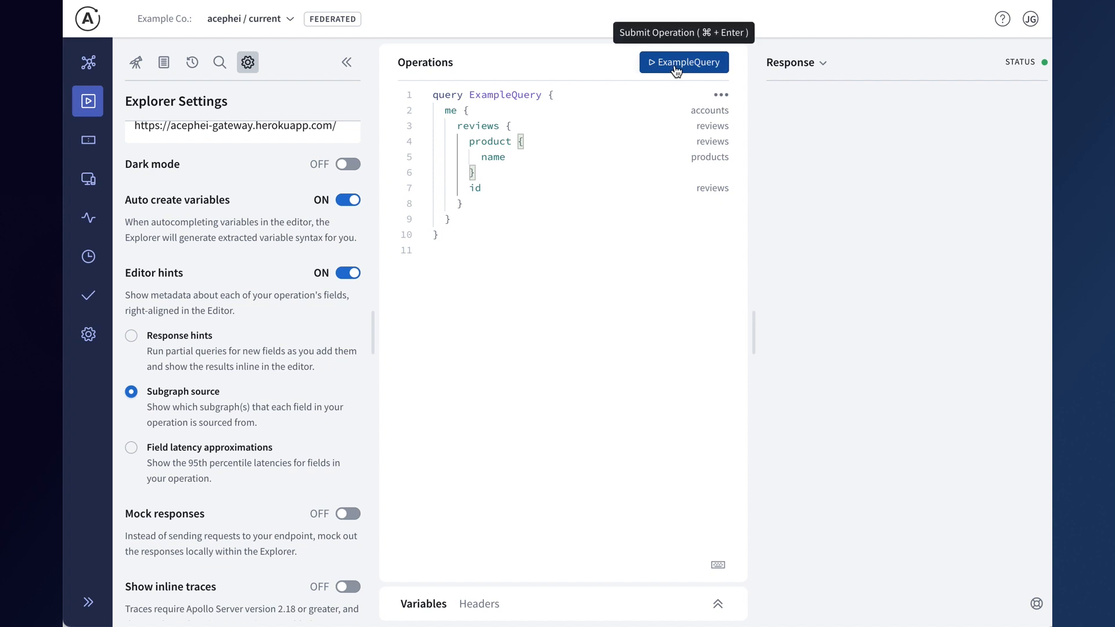
click(682, 62)
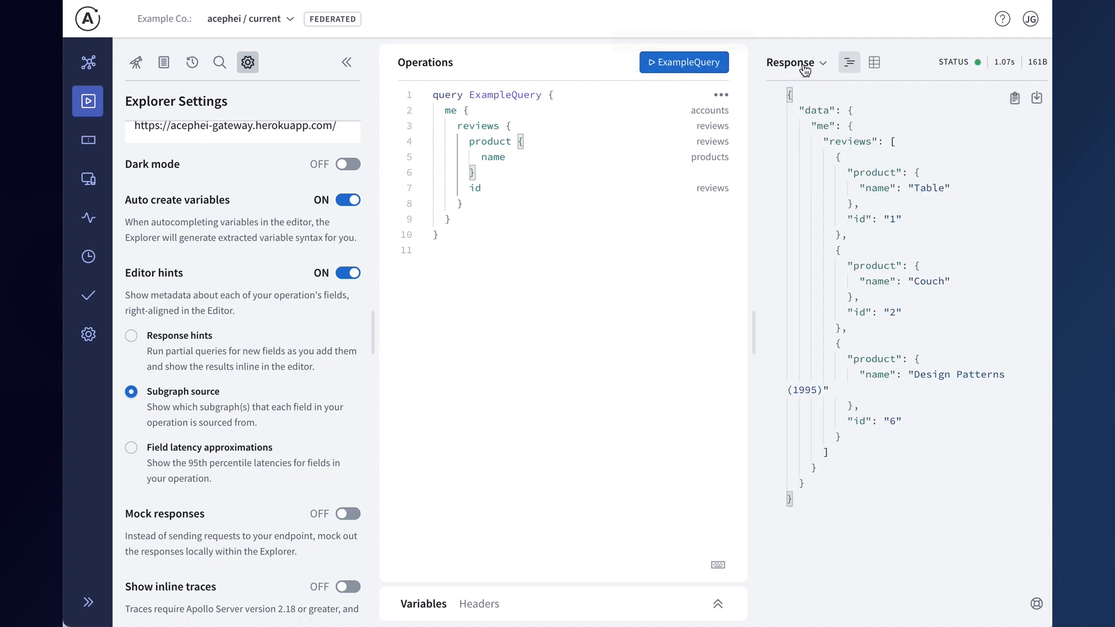
mouse_move(821, 70)
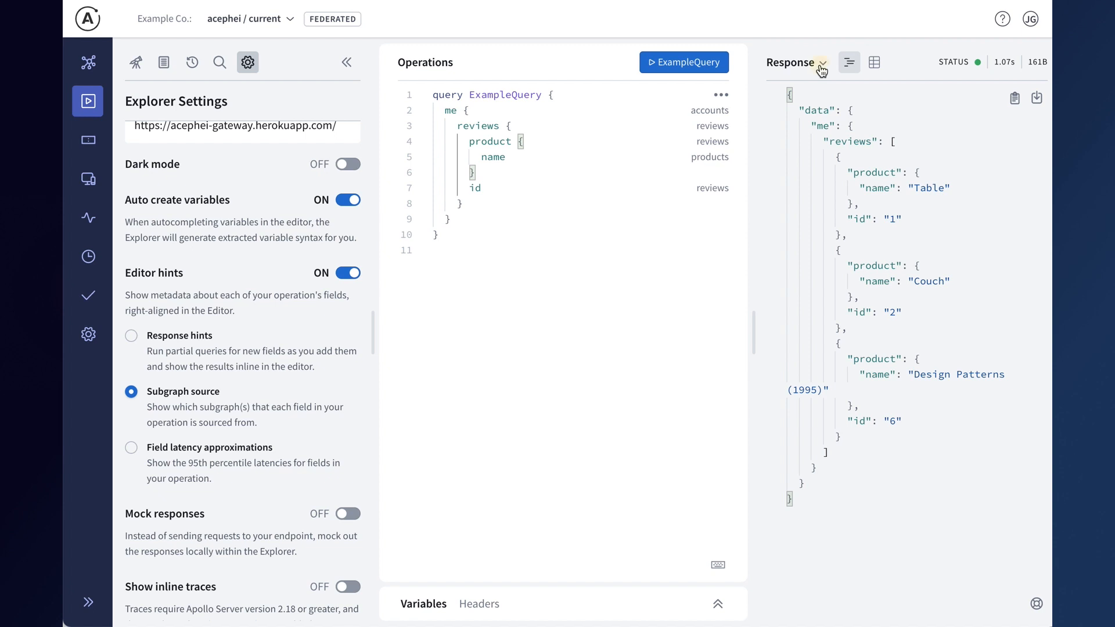
click(823, 63)
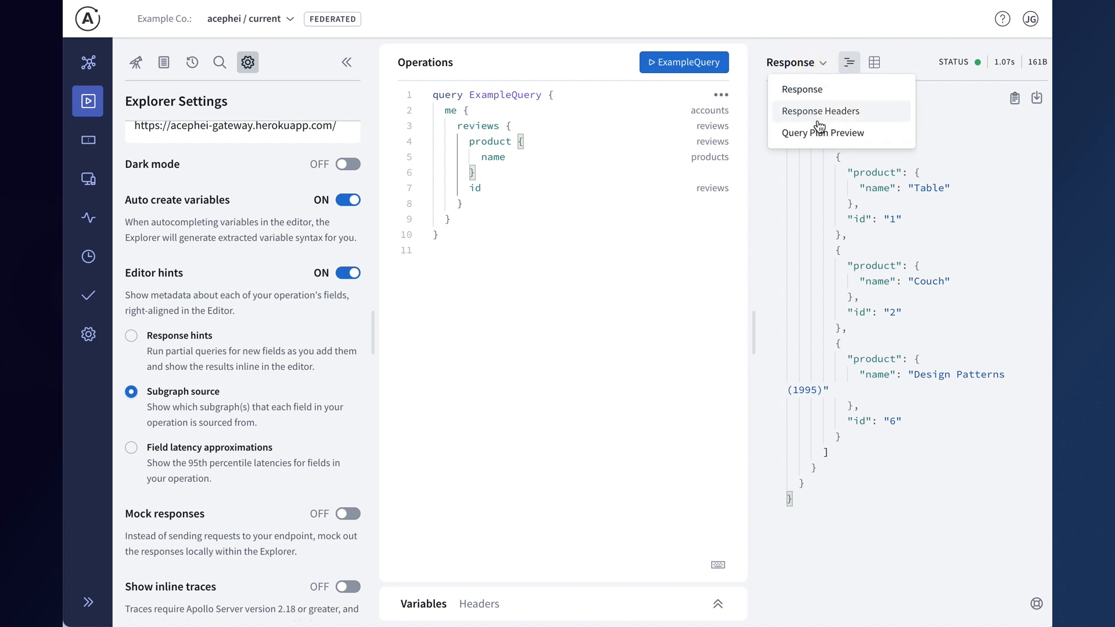
click(822, 133)
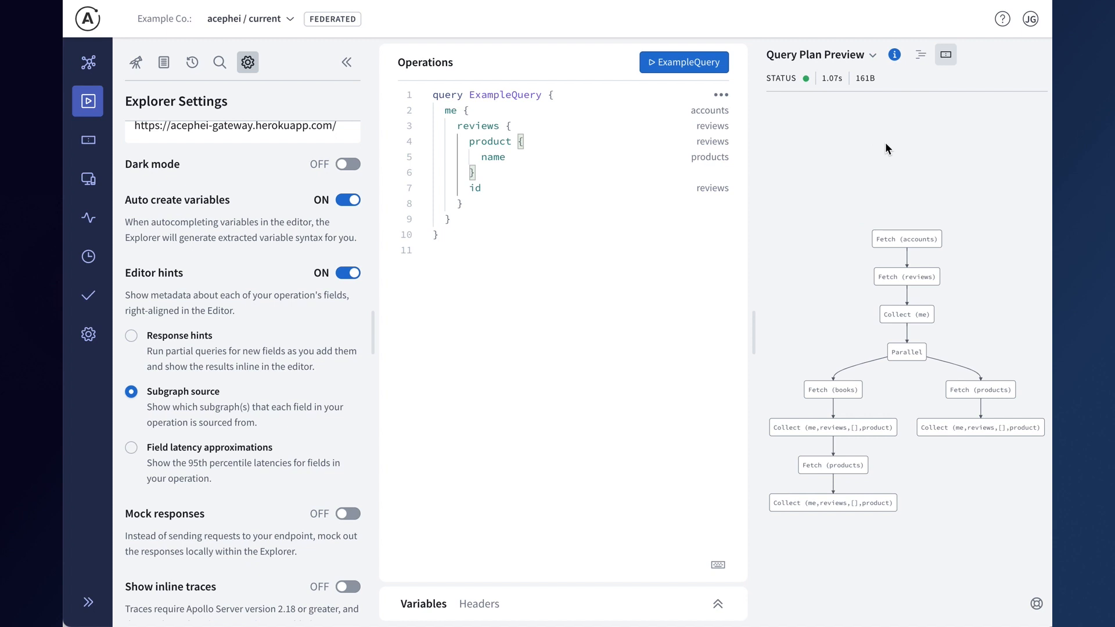